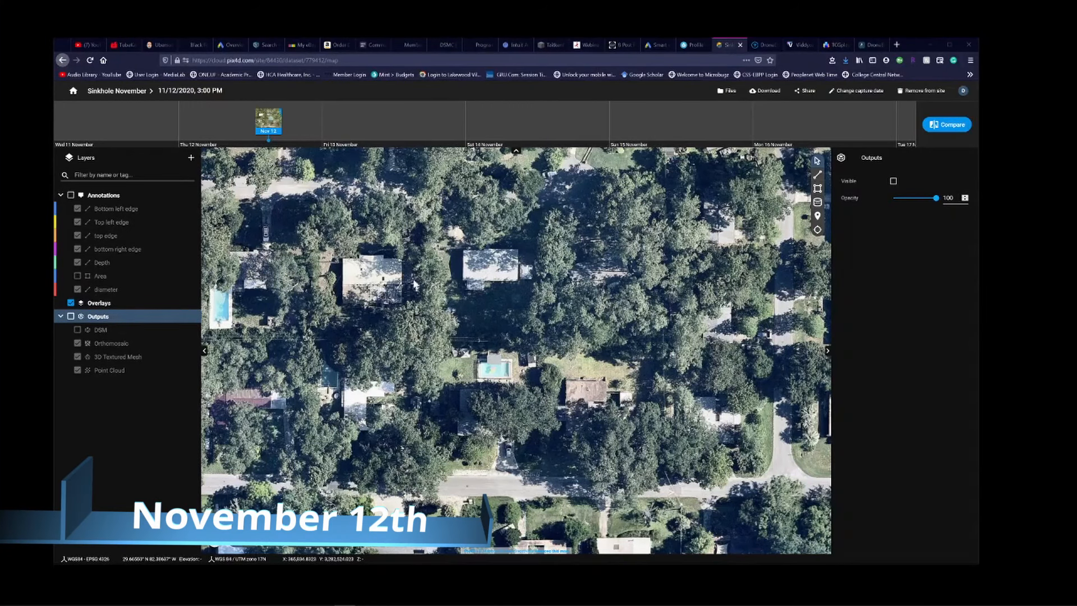
{"action": "mouse_move", "coordinate": [465, 328]}
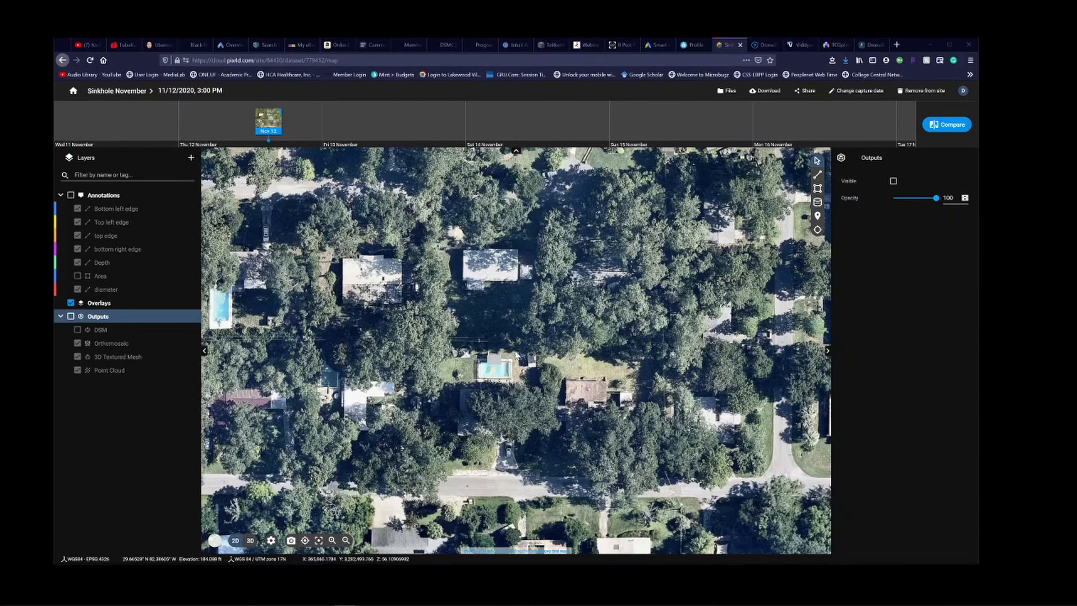
{"action": "mouse_move", "coordinate": [484, 407]}
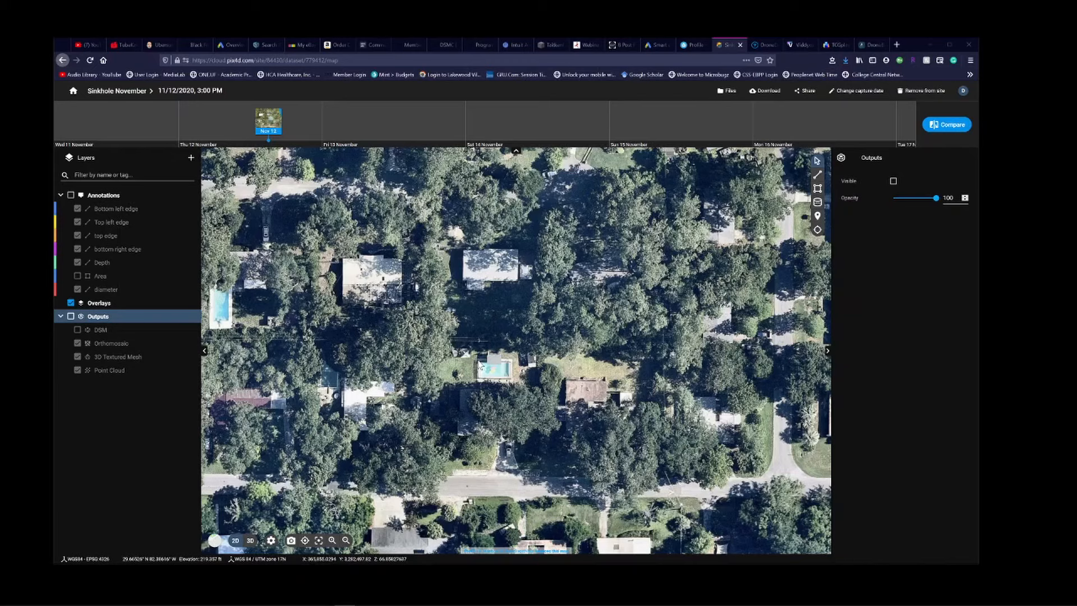
{"action": "mouse_move", "coordinate": [183, 512]}
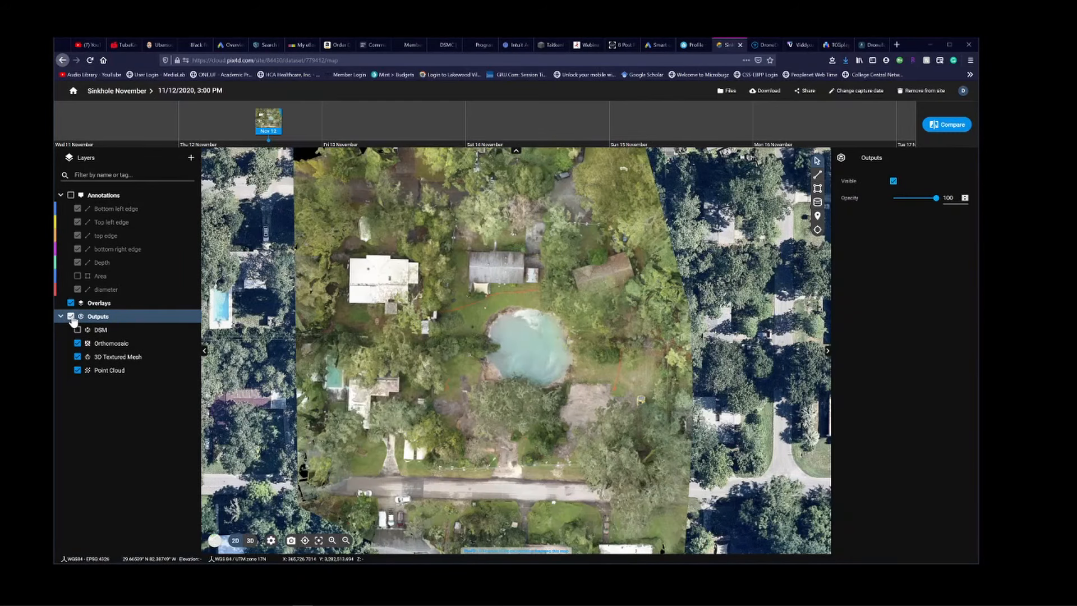
- Turn on the Annotations layer group to draw the sinkhole's edge, diameter and depth lines
{"action": "left_click", "coordinate": [893, 181]}
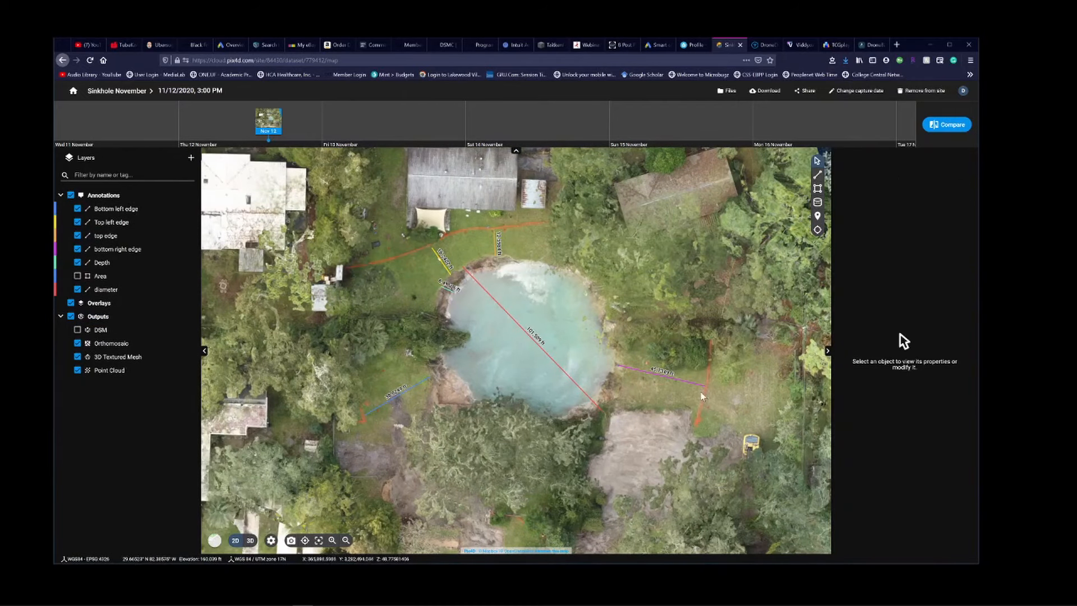
{"action": "mouse_move", "coordinate": [569, 419]}
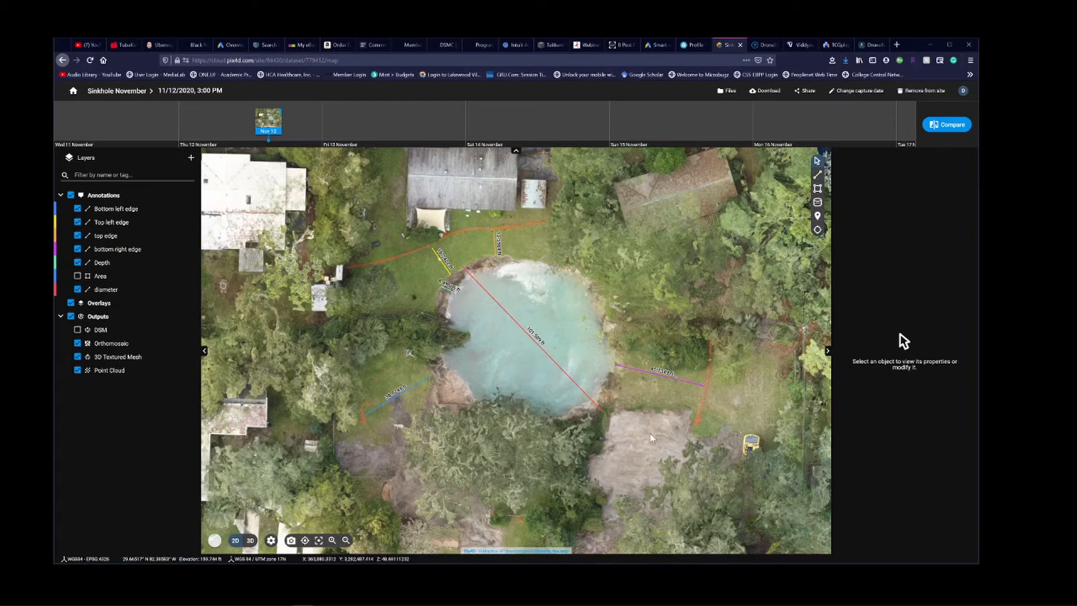
{"action": "mouse_move", "coordinate": [450, 476]}
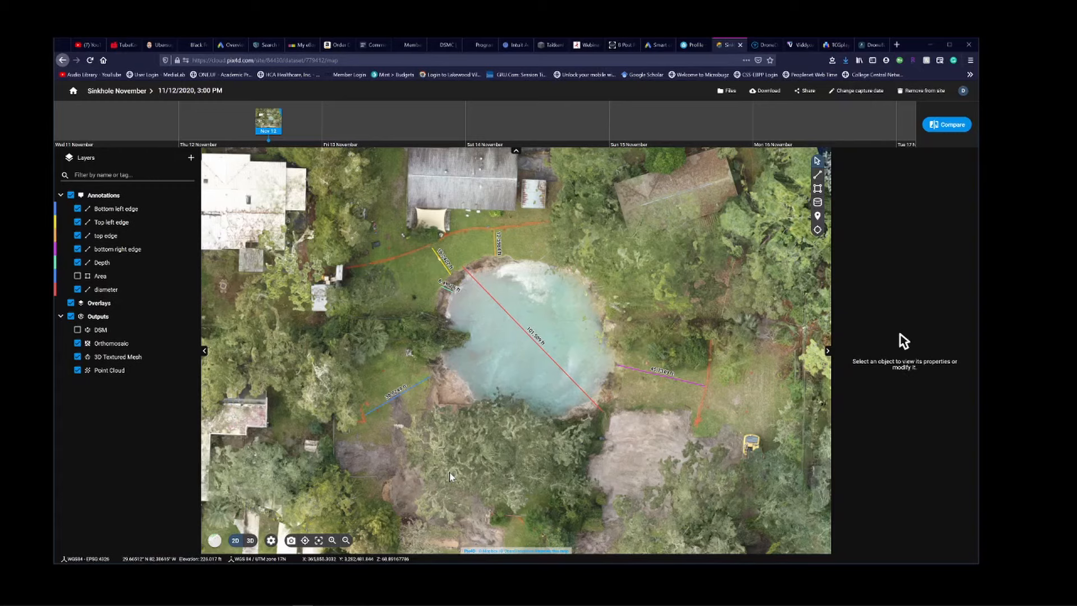
{"action": "mouse_move", "coordinate": [617, 445]}
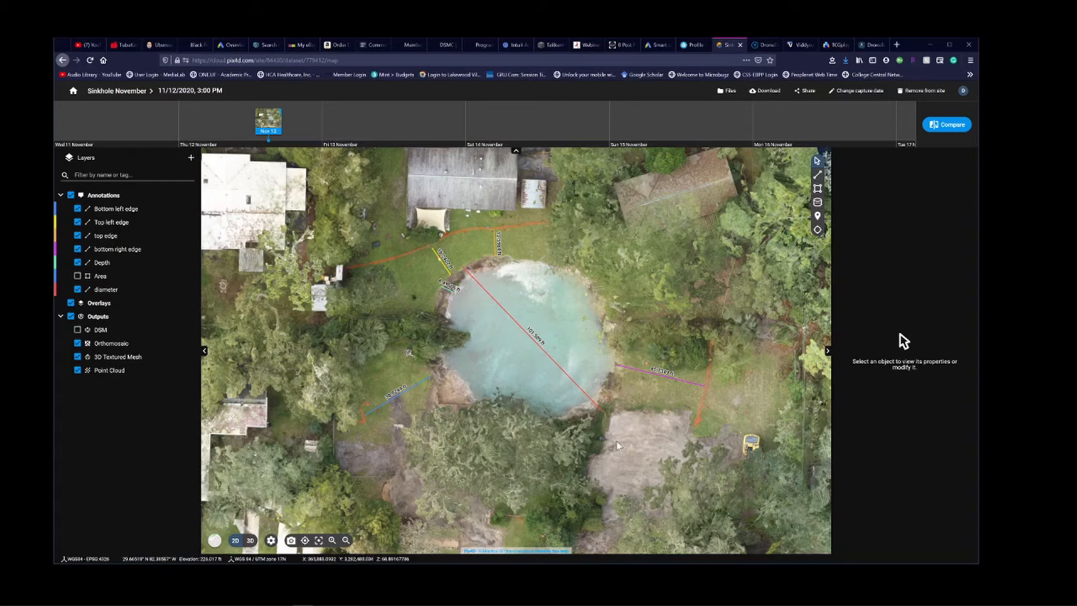
{"action": "mouse_move", "coordinate": [658, 456]}
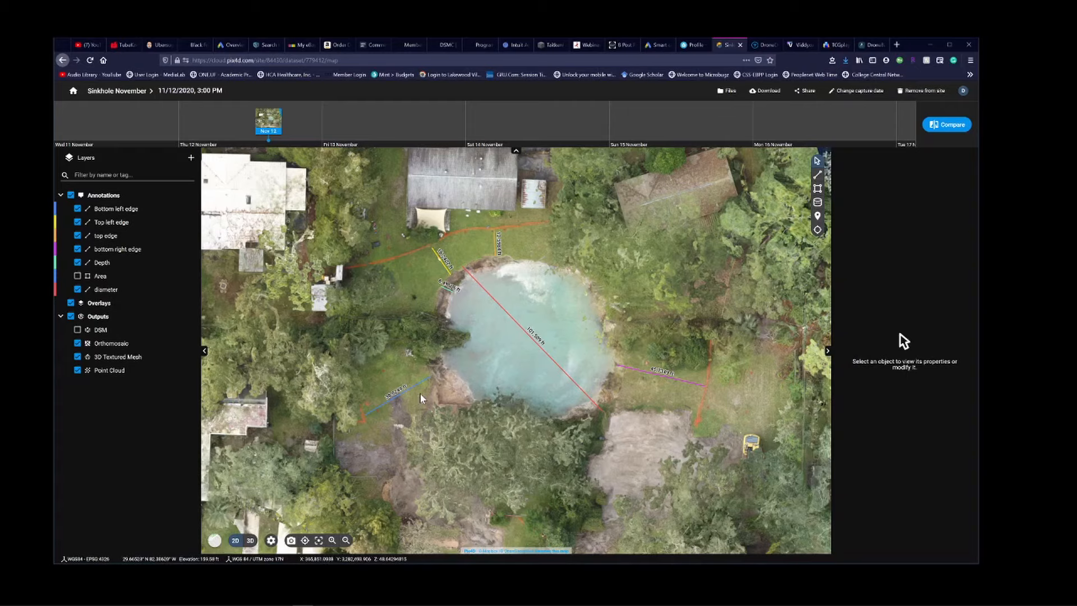
{"action": "mouse_move", "coordinate": [494, 263]}
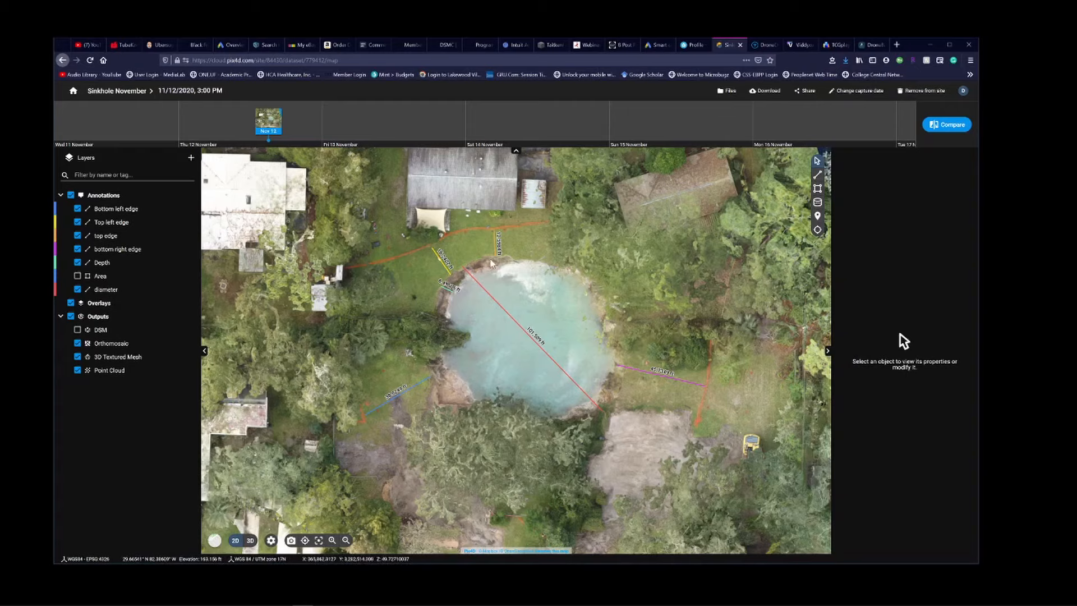
{"action": "mouse_move", "coordinate": [615, 439]}
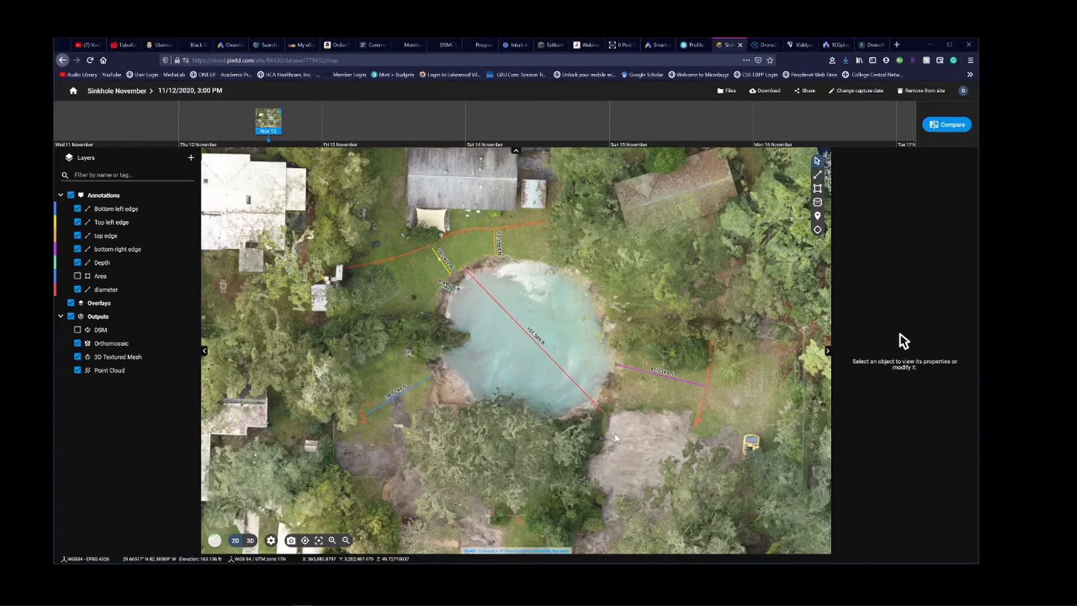
{"action": "mouse_move", "coordinate": [616, 420]}
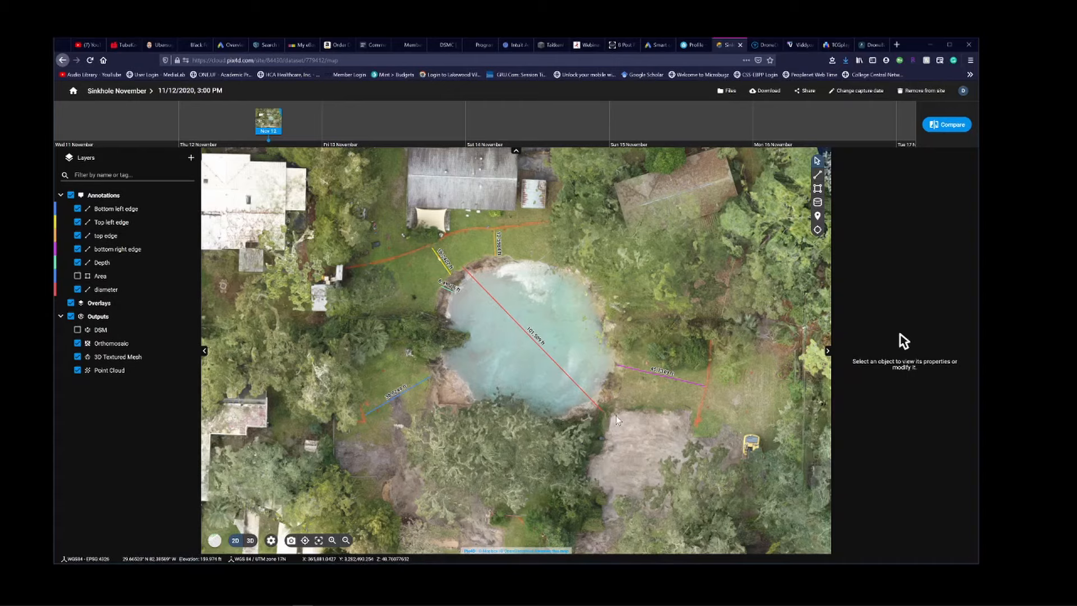
{"action": "mouse_move", "coordinate": [440, 310]}
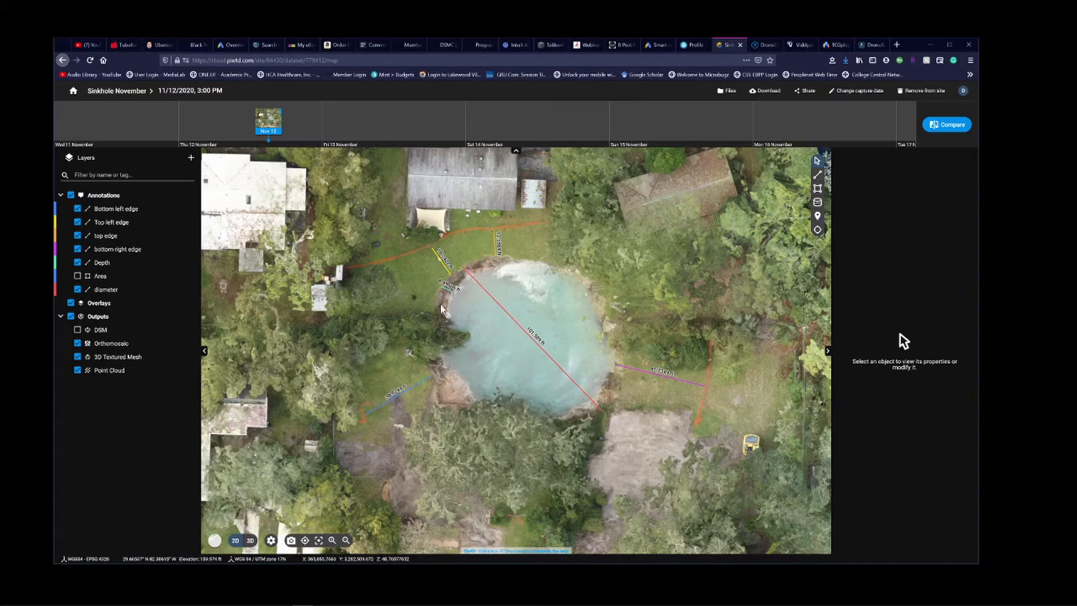
- Show the Area polygon, hide the diameter line, then toggle another annotation layer
{"action": "left_click", "coordinate": [77, 275]}
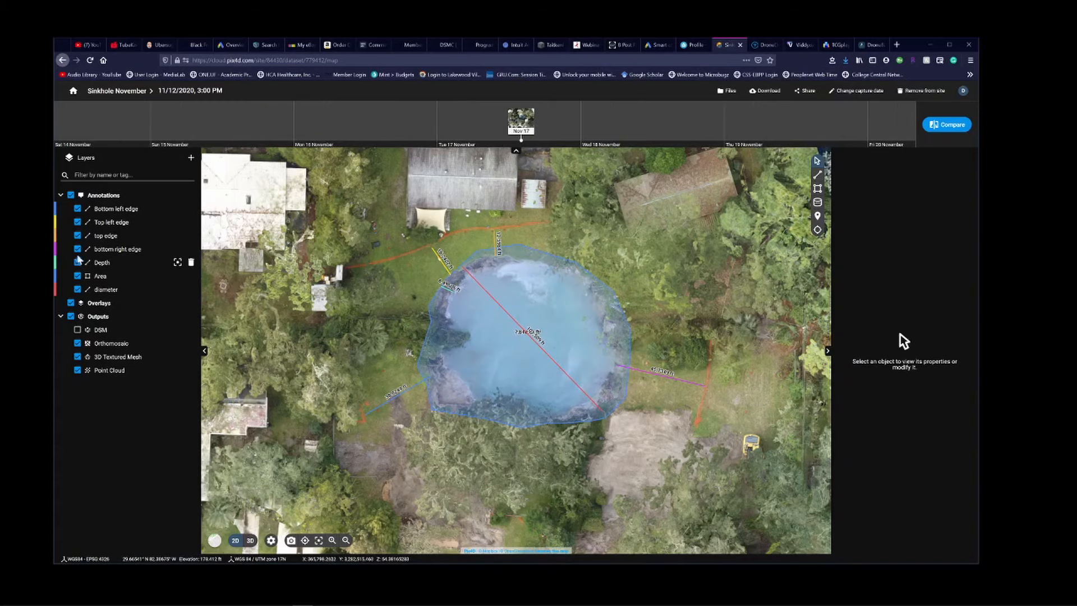
{"action": "left_click", "coordinate": [77, 263]}
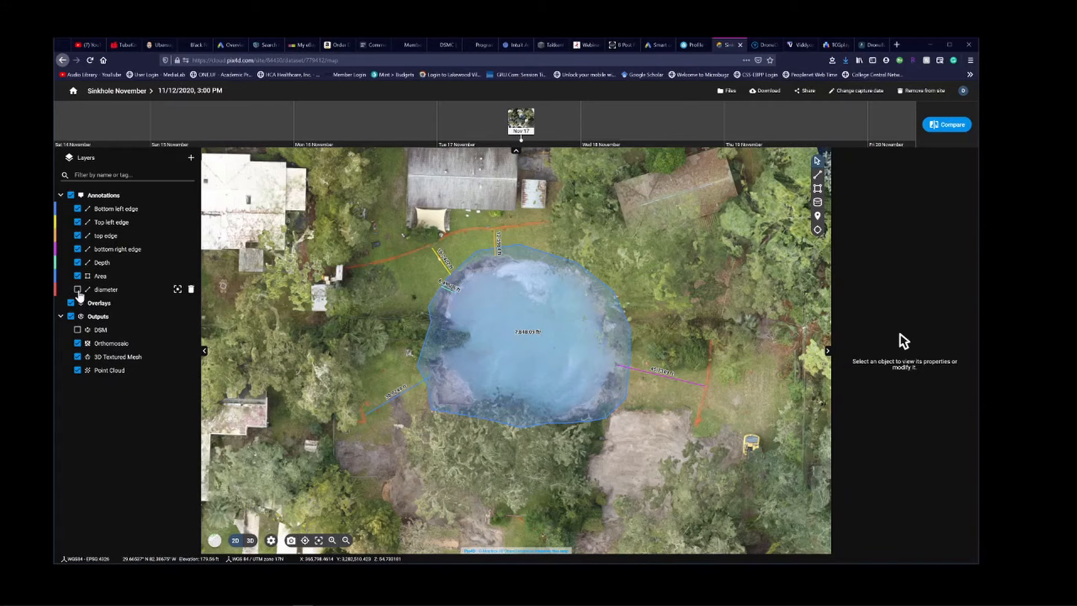
{"action": "left_click", "coordinate": [77, 288]}
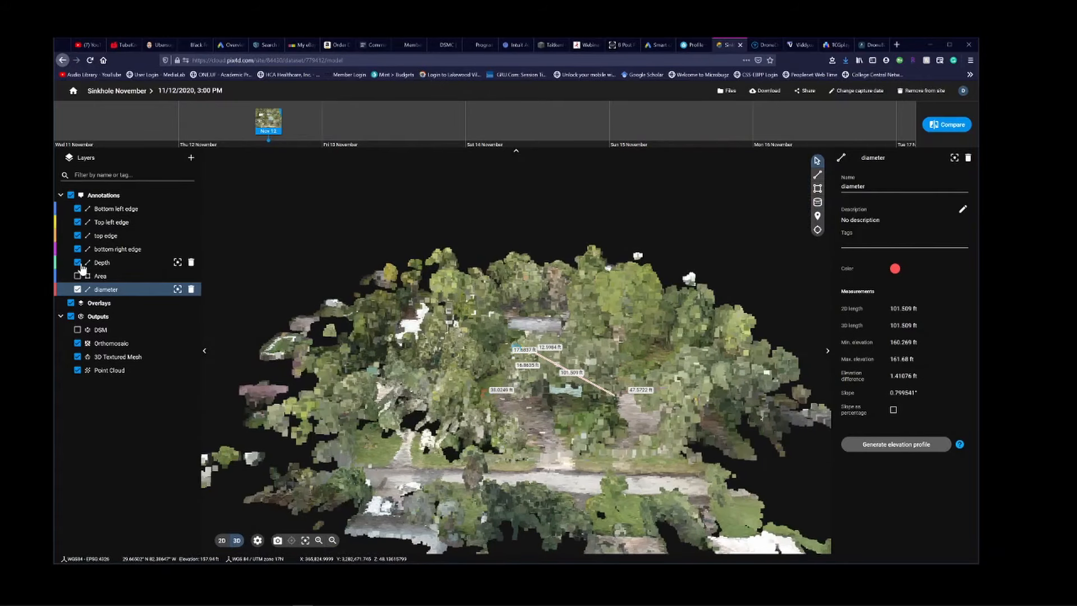
- Keep only the depth measurement (about 16.9 ft) visible on the 3D model
{"action": "left_click", "coordinate": [222, 541]}
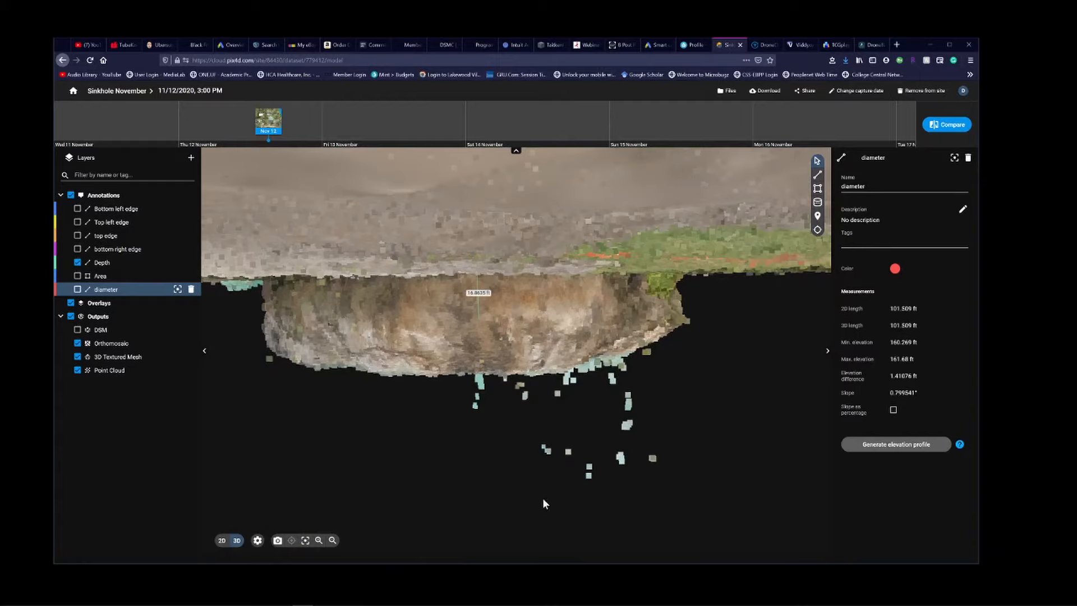
{"action": "mouse_move", "coordinate": [500, 389]}
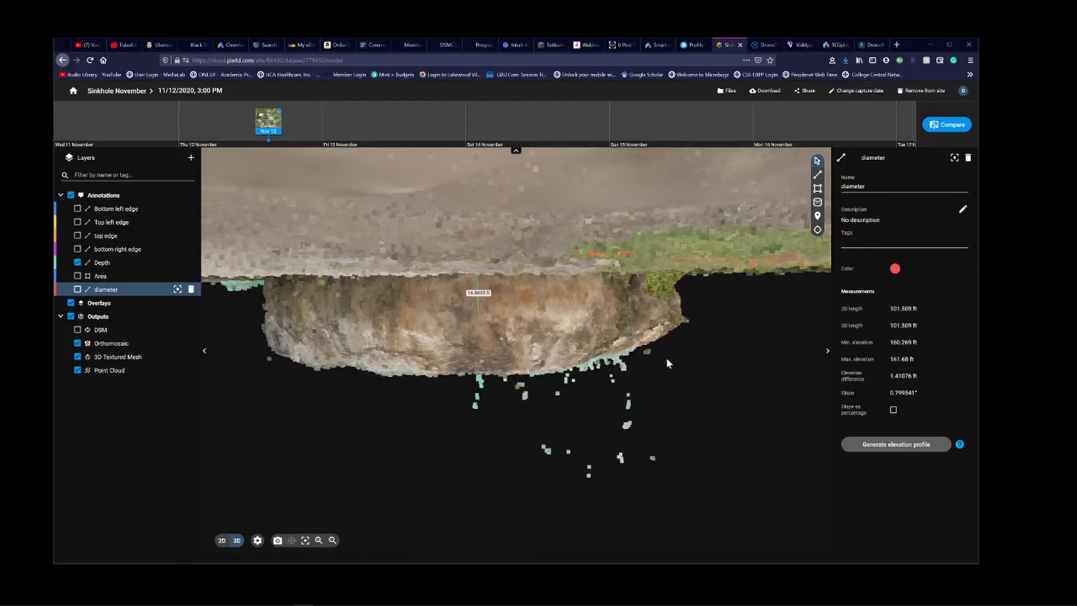
{"action": "mouse_move", "coordinate": [639, 413]}
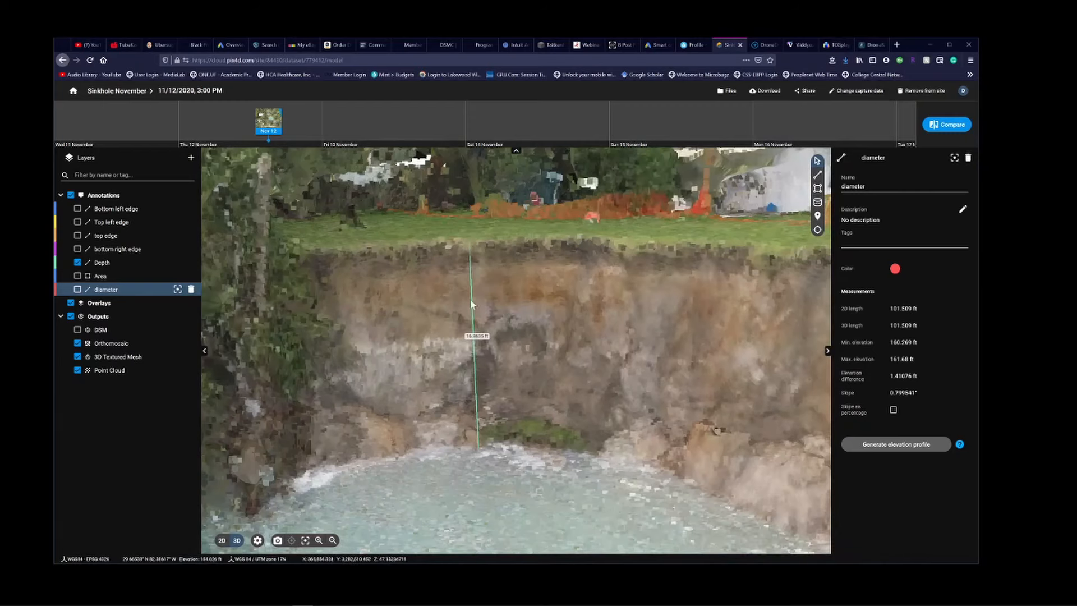
{"action": "mouse_move", "coordinate": [473, 245]}
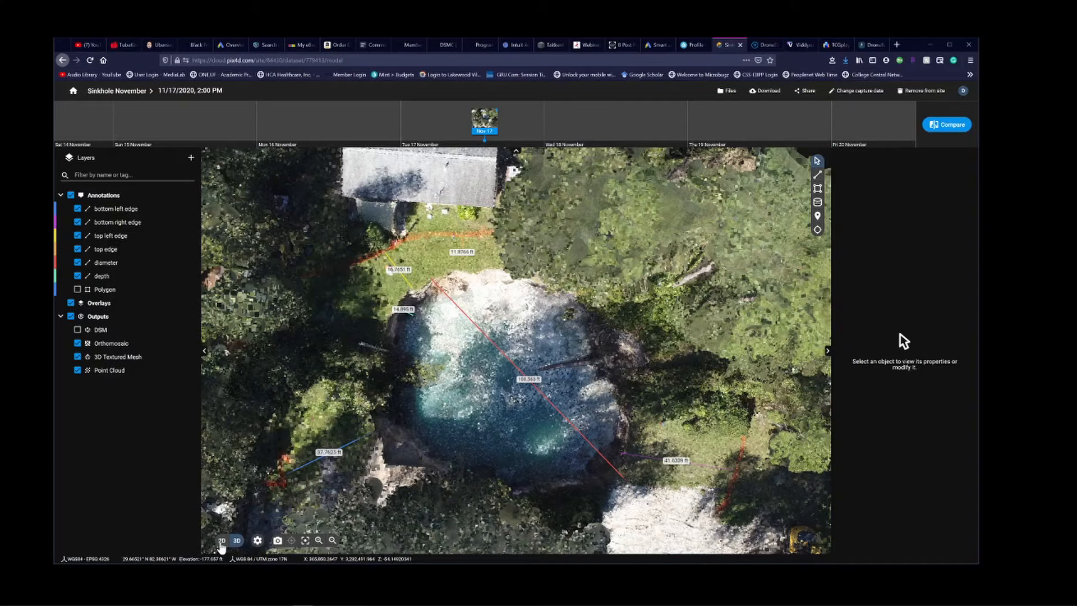
- Return the Nov 17 map to the flat 2D top-down view and zoom in
{"action": "left_click", "coordinate": [221, 541]}
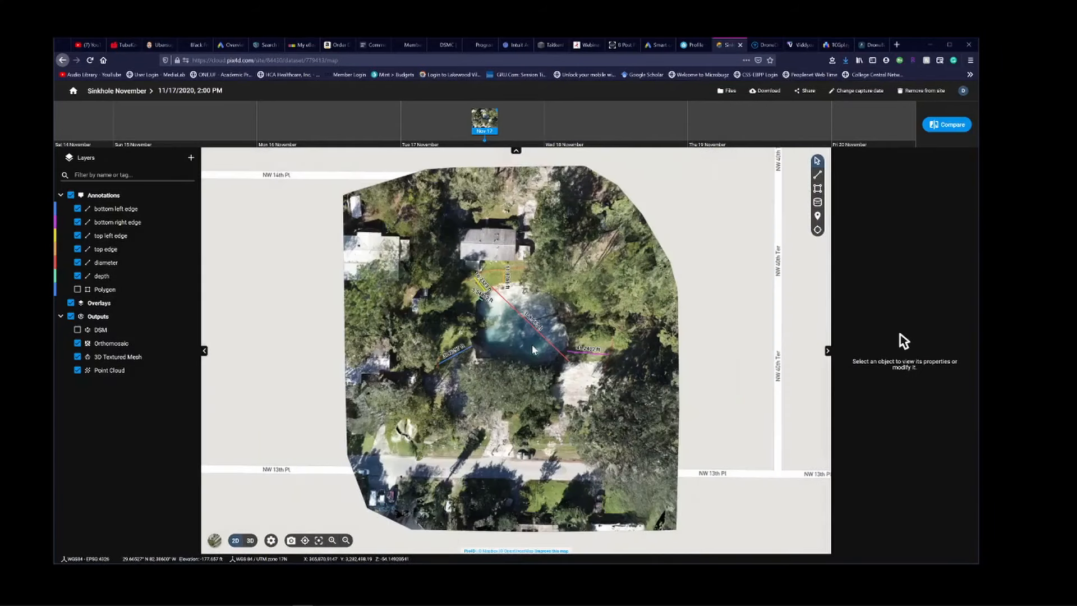
{"action": "scroll", "scroll_direction": "up", "scroll_amount": 3}
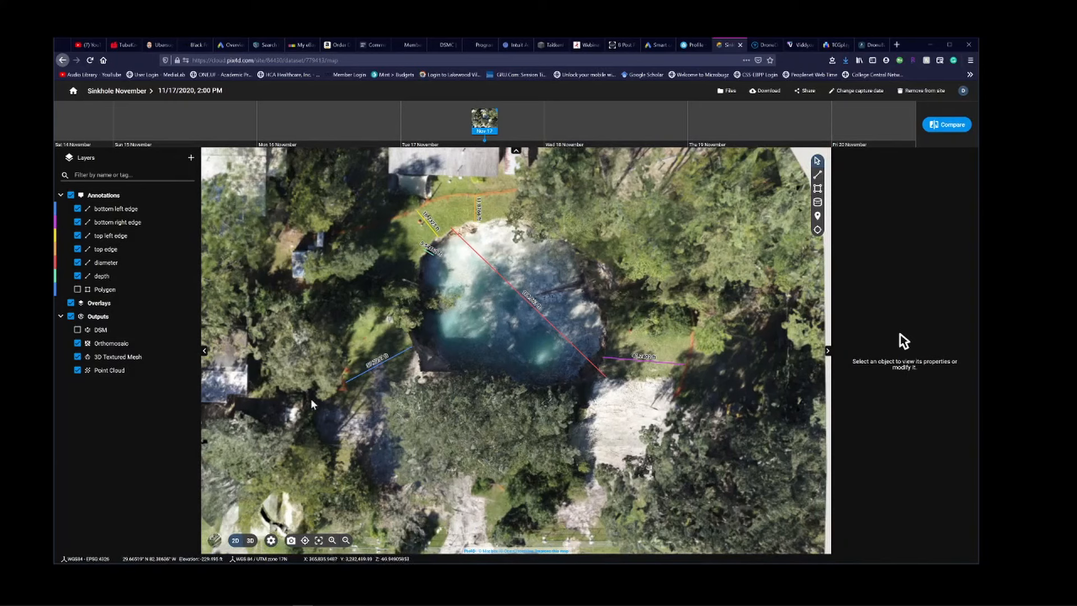
{"action": "mouse_move", "coordinate": [371, 373]}
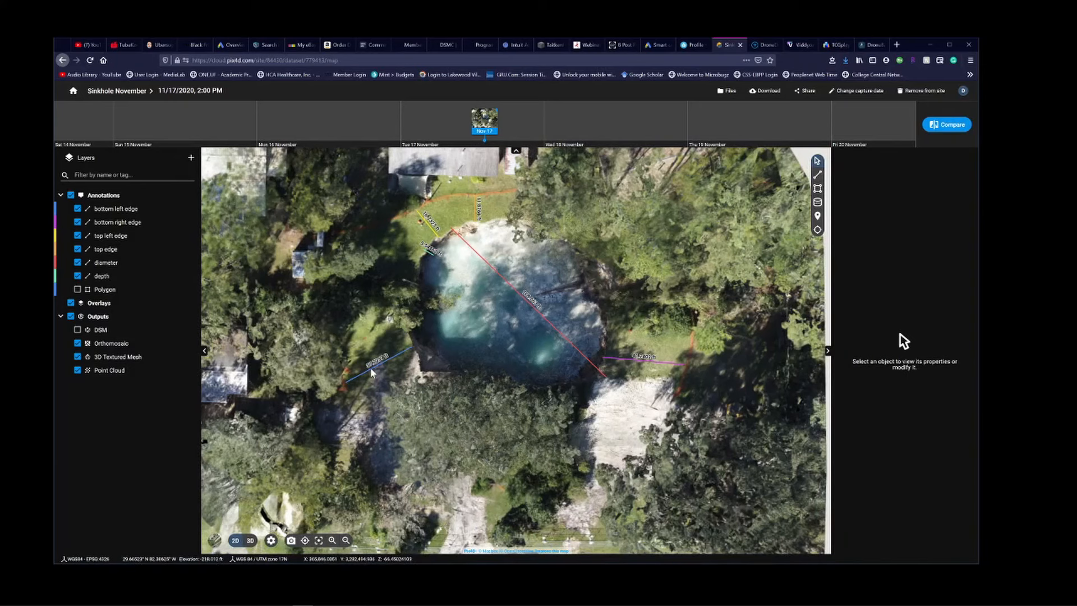
{"action": "mouse_move", "coordinate": [422, 259]}
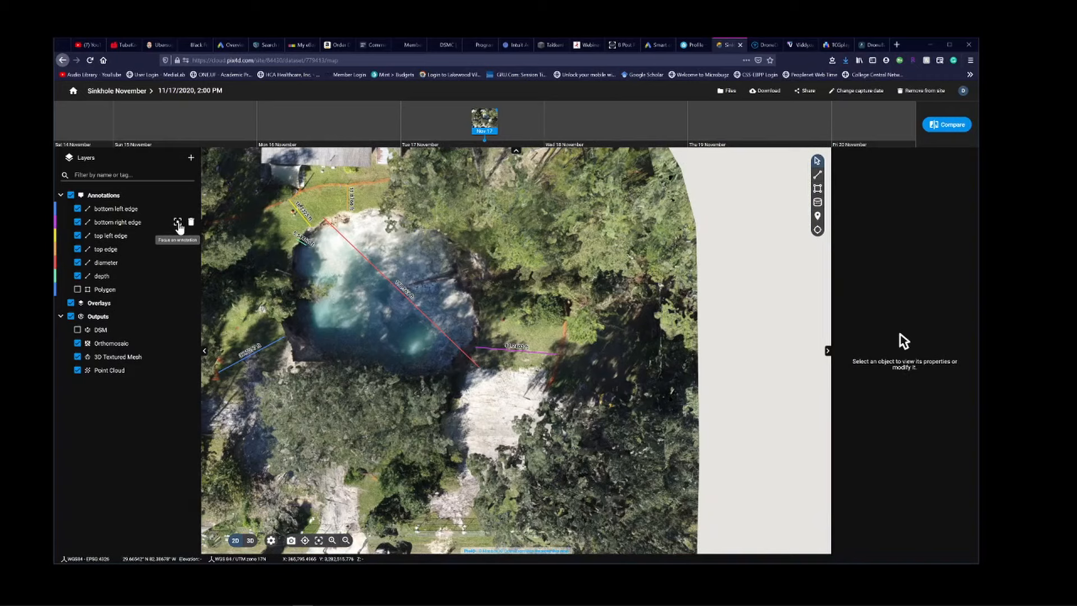
{"action": "mouse_move", "coordinate": [474, 339]}
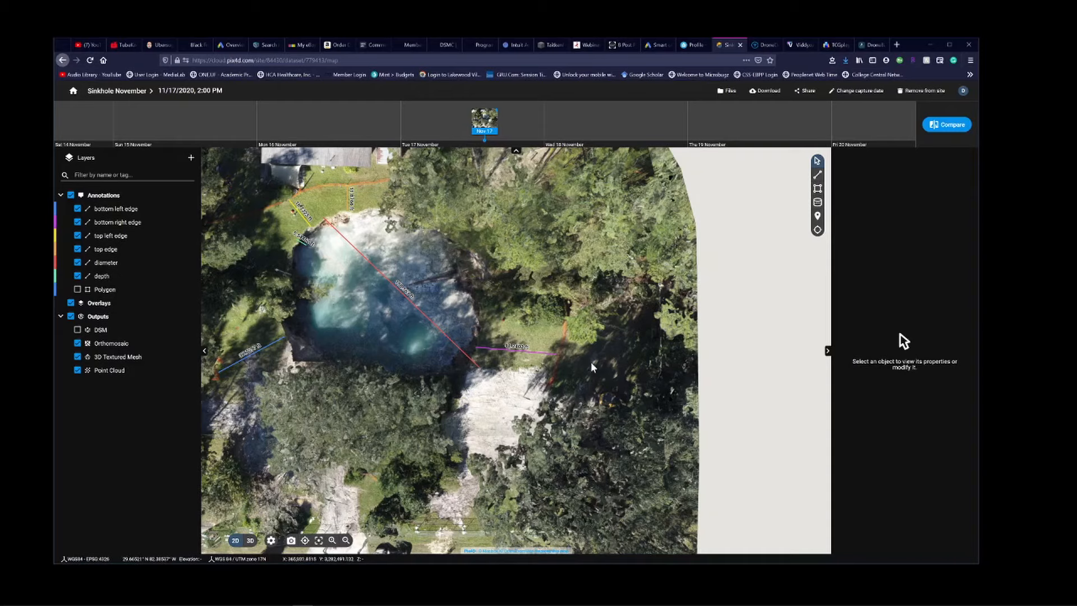
{"action": "mouse_move", "coordinate": [625, 243]}
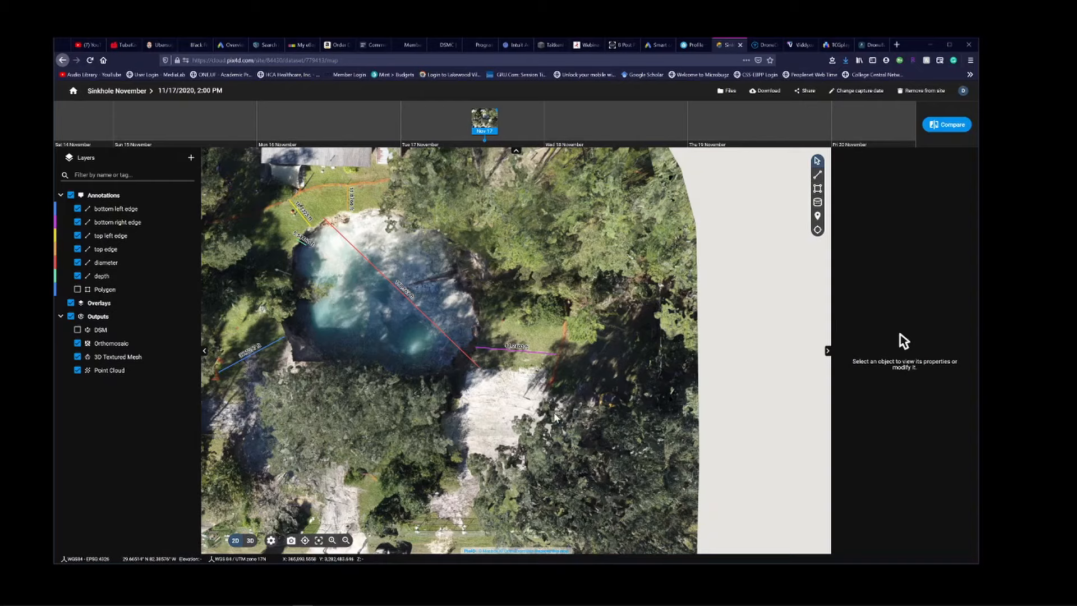
{"action": "mouse_move", "coordinate": [428, 358]}
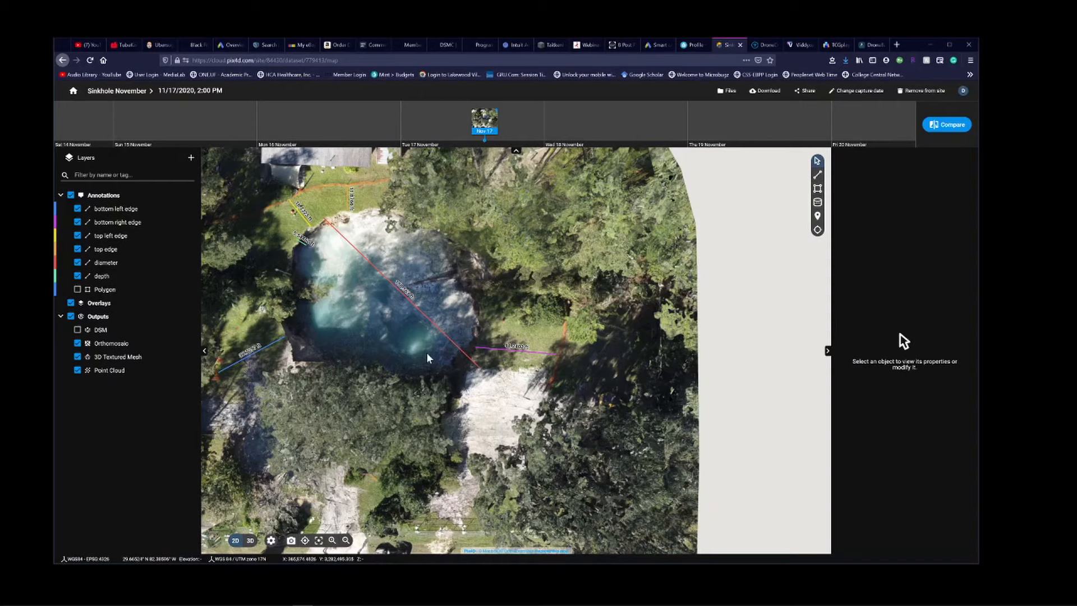
{"action": "mouse_move", "coordinate": [506, 349]}
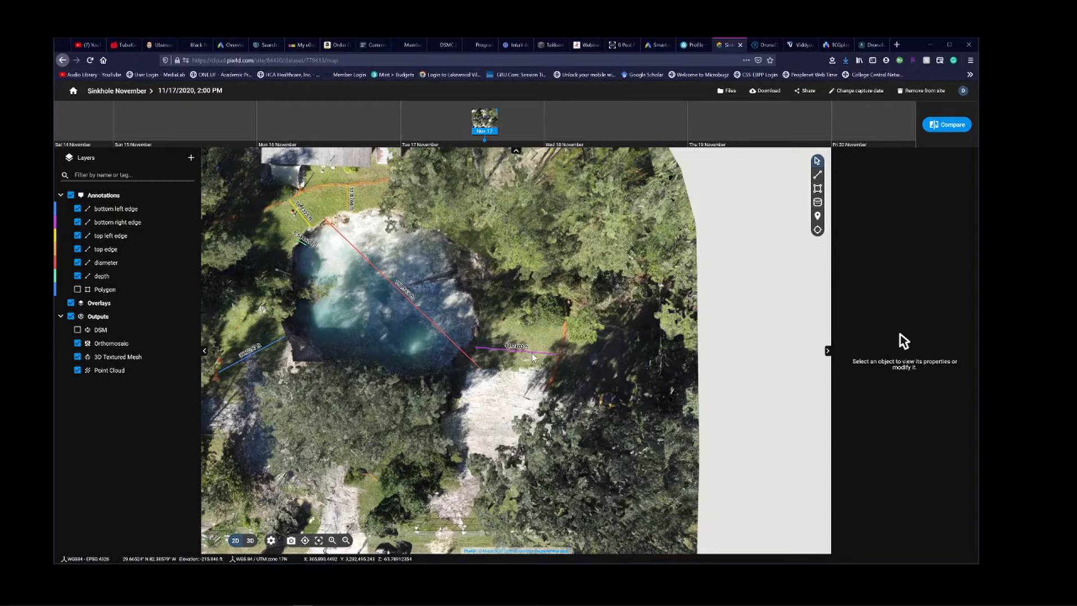
{"action": "mouse_move", "coordinate": [517, 356]}
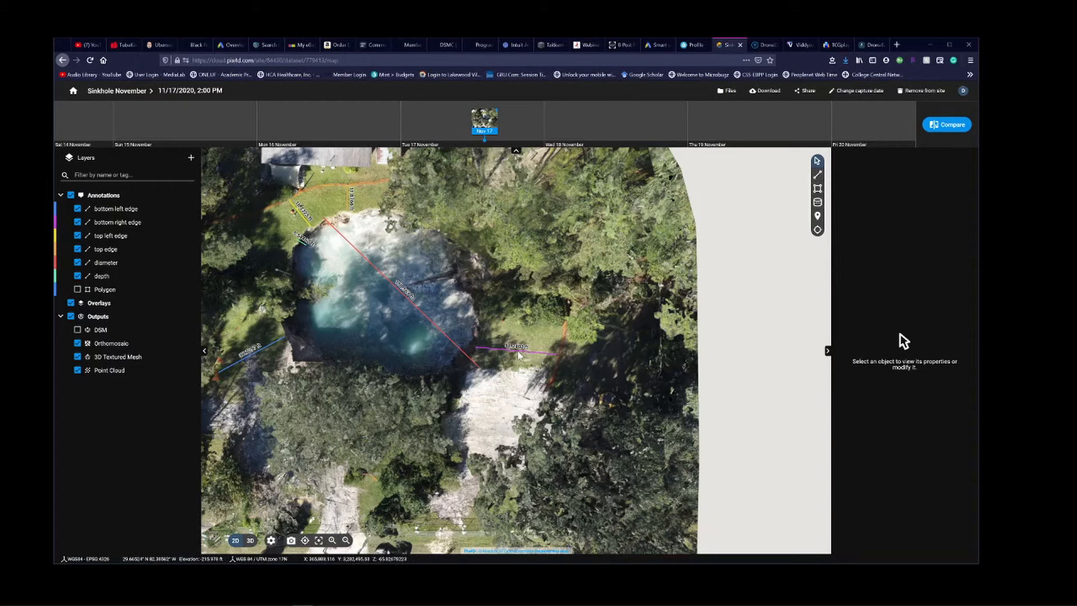
{"action": "mouse_move", "coordinate": [285, 232]}
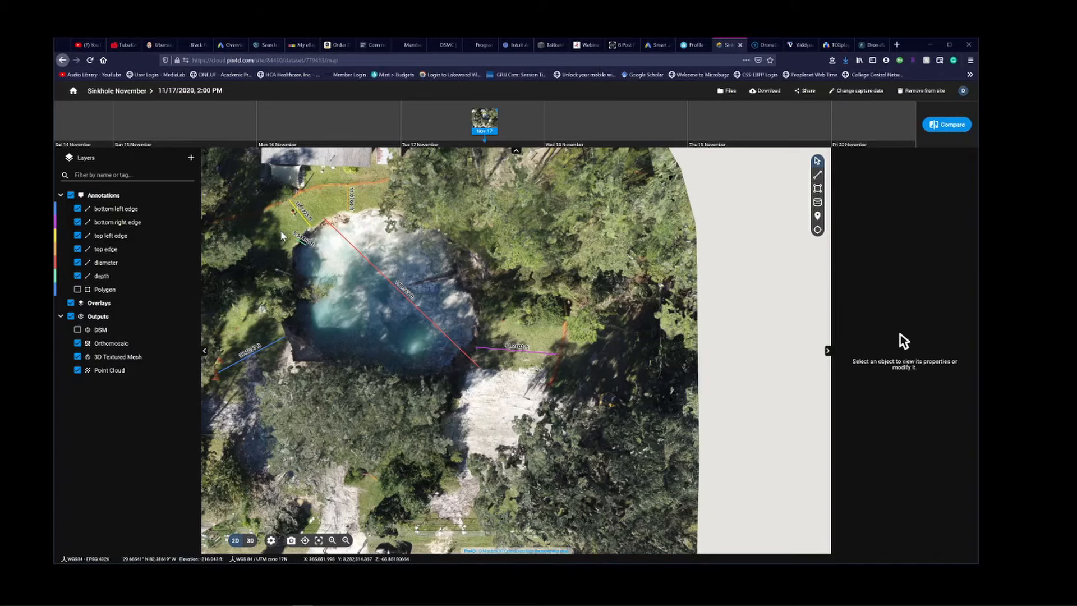
{"action": "mouse_move", "coordinate": [290, 236]}
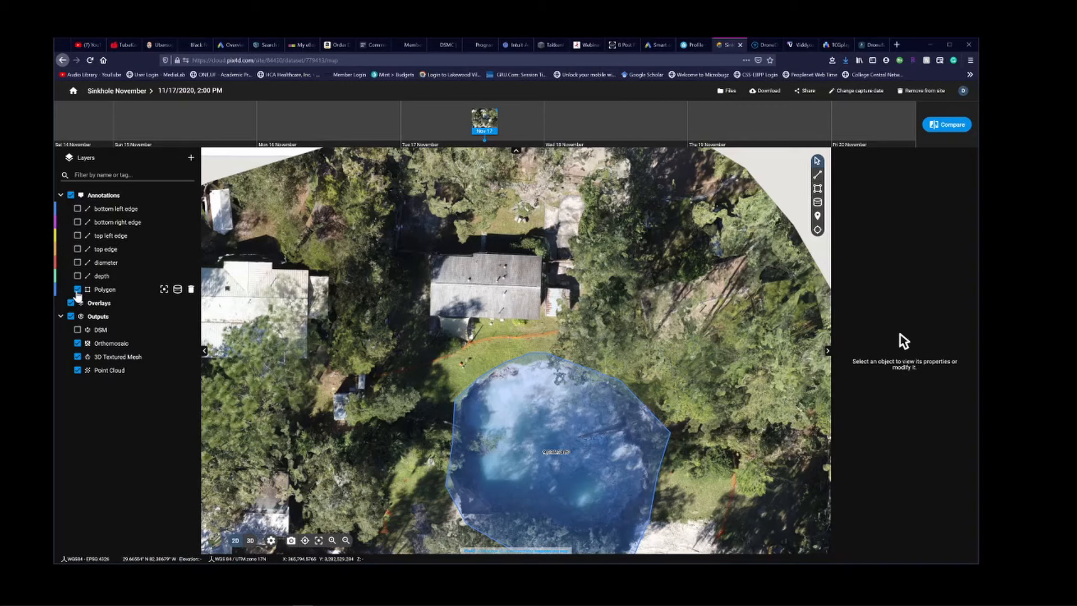
- Select the Nov 27 dataset on the timeline
{"action": "left_click", "coordinate": [700, 120]}
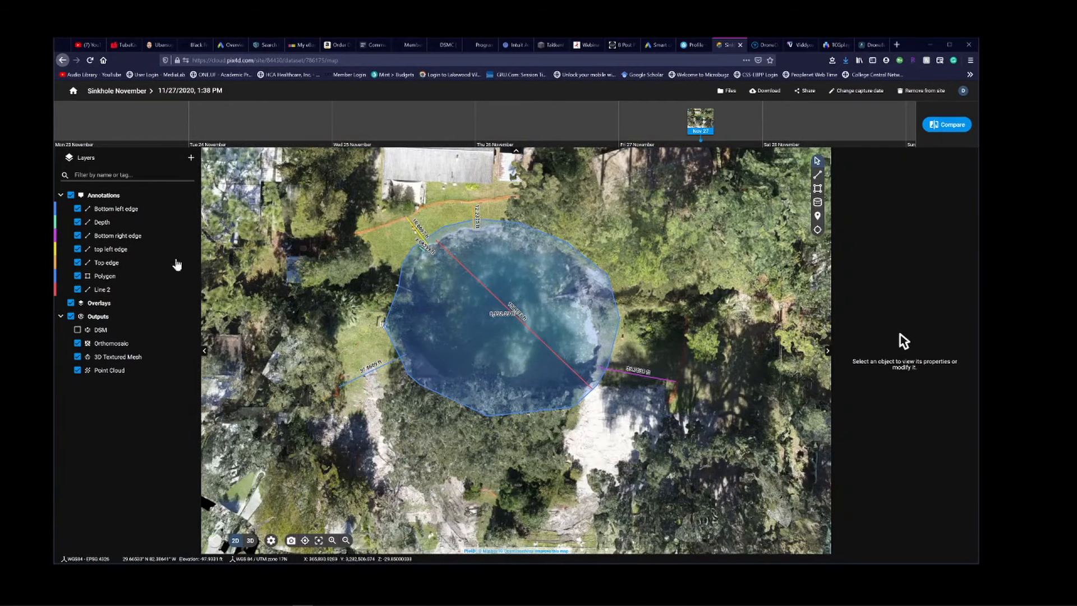
- Toggle the Polygon layer off and focus the map on the Bottom left edge line
{"action": "left_click", "coordinate": [77, 275]}
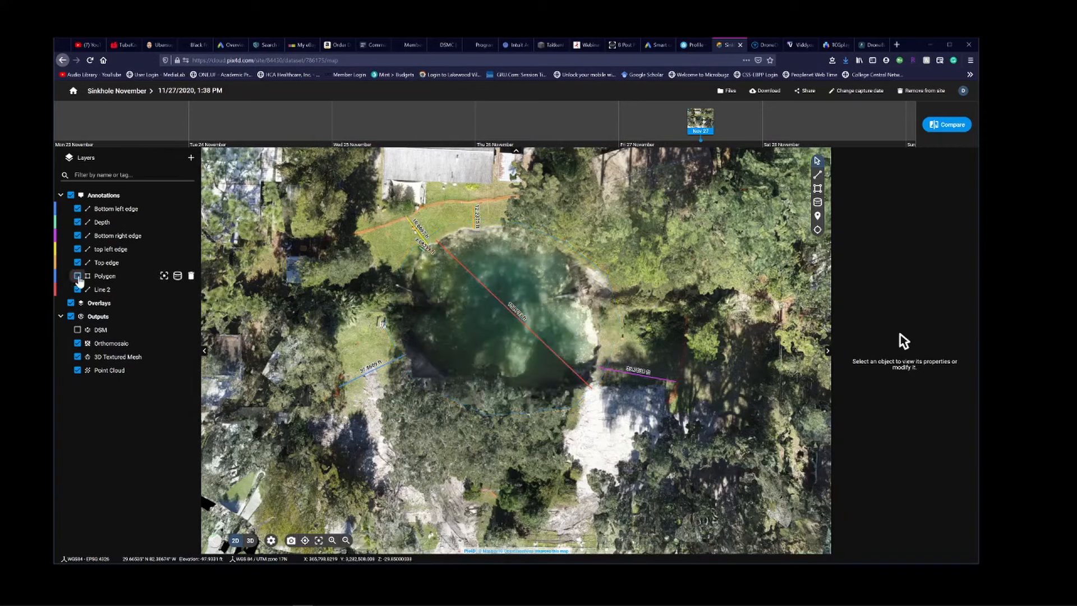
{"action": "left_click", "coordinate": [77, 275]}
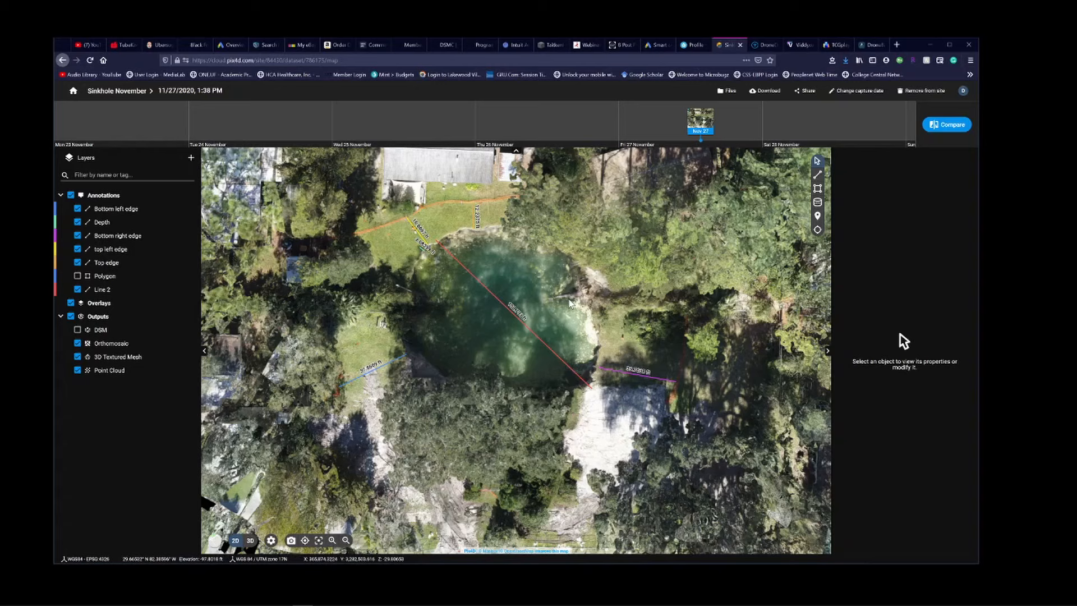
{"action": "mouse_move", "coordinate": [449, 352]}
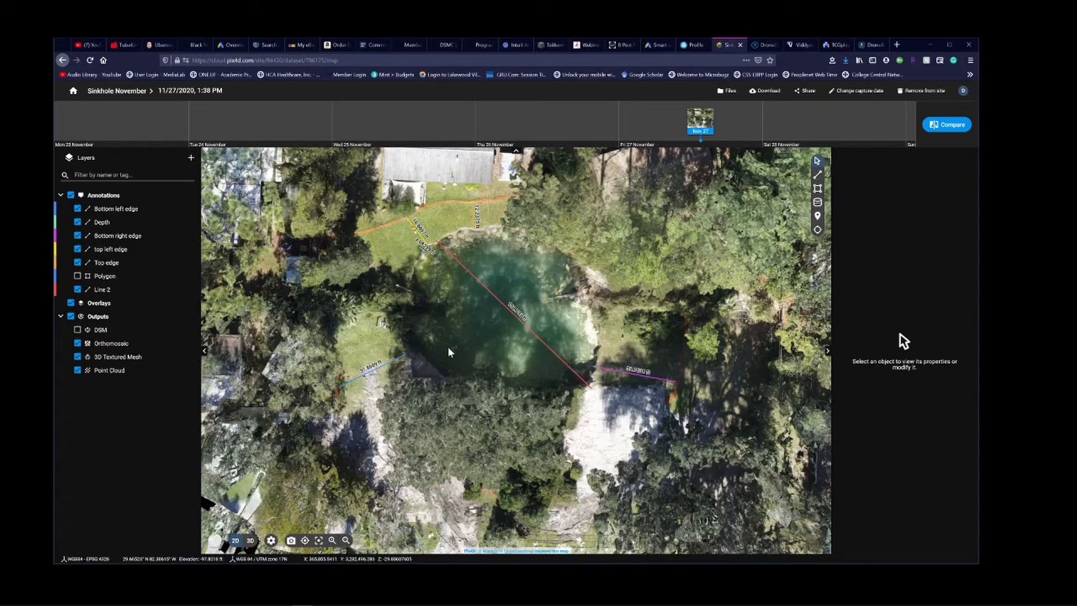
{"action": "mouse_move", "coordinate": [388, 336]}
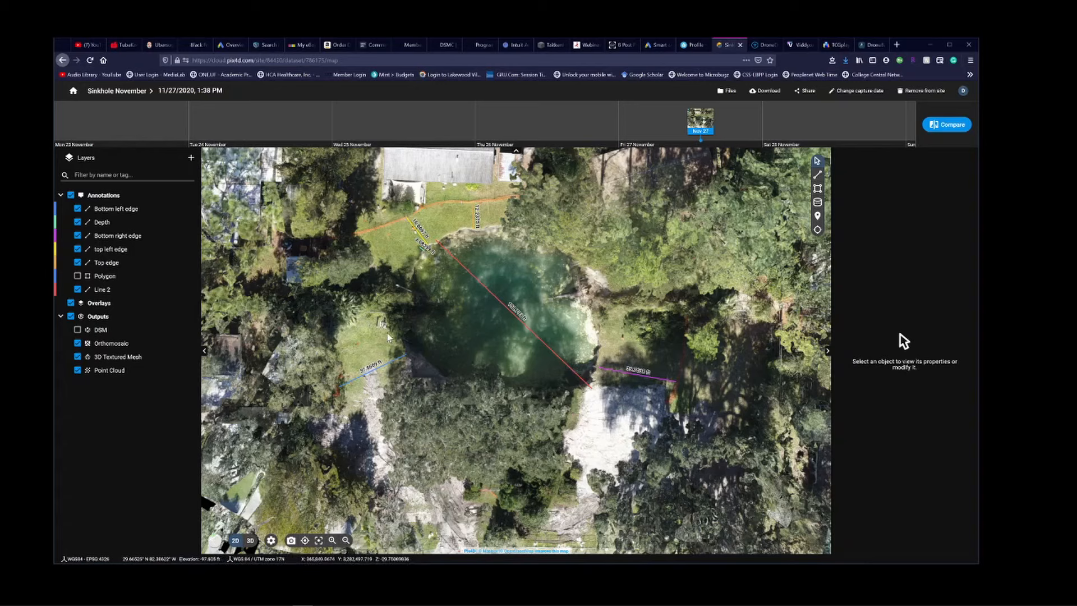
{"action": "mouse_move", "coordinate": [177, 208]}
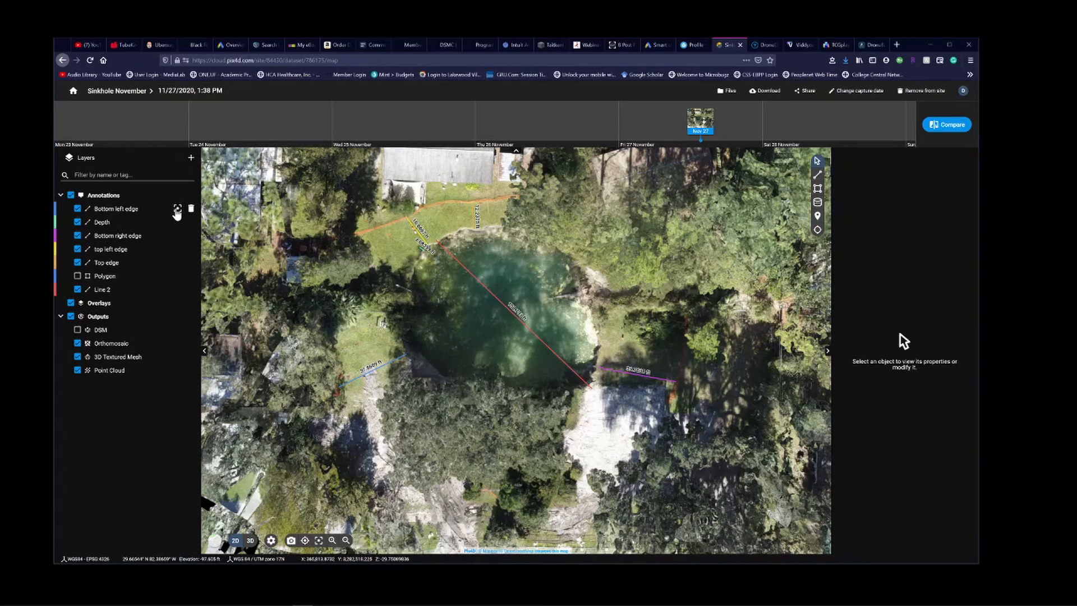
{"action": "left_click", "coordinate": [178, 208]}
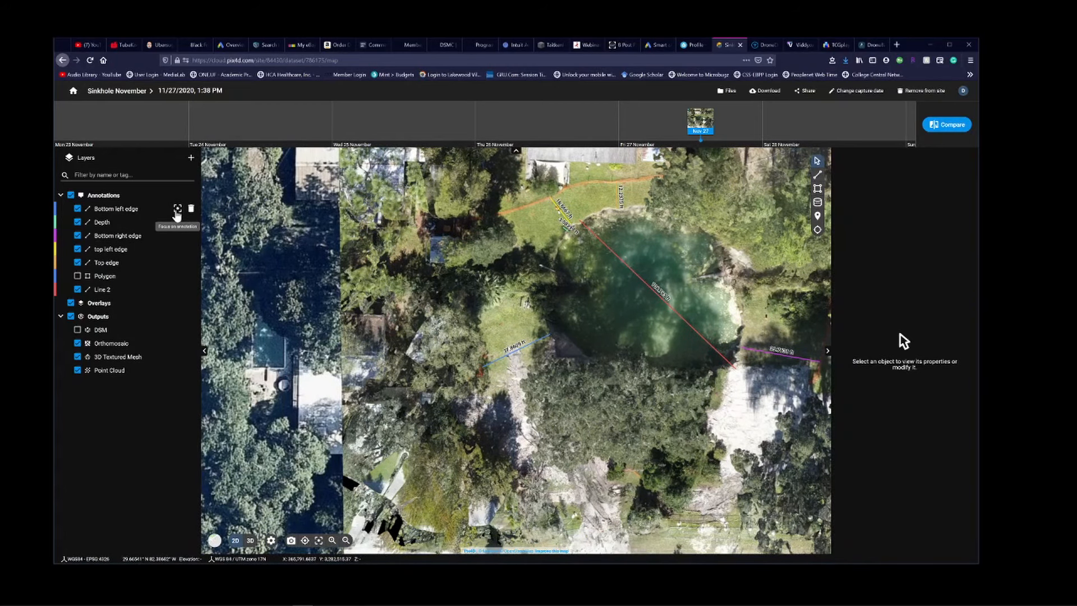
{"action": "mouse_move", "coordinate": [177, 235]}
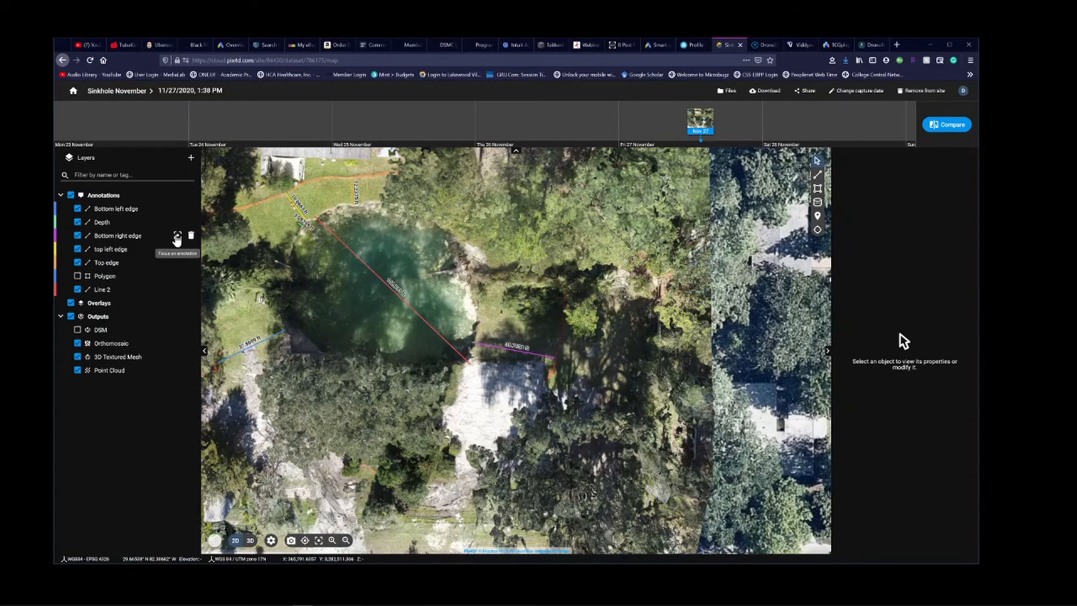
{"action": "mouse_move", "coordinate": [176, 249]}
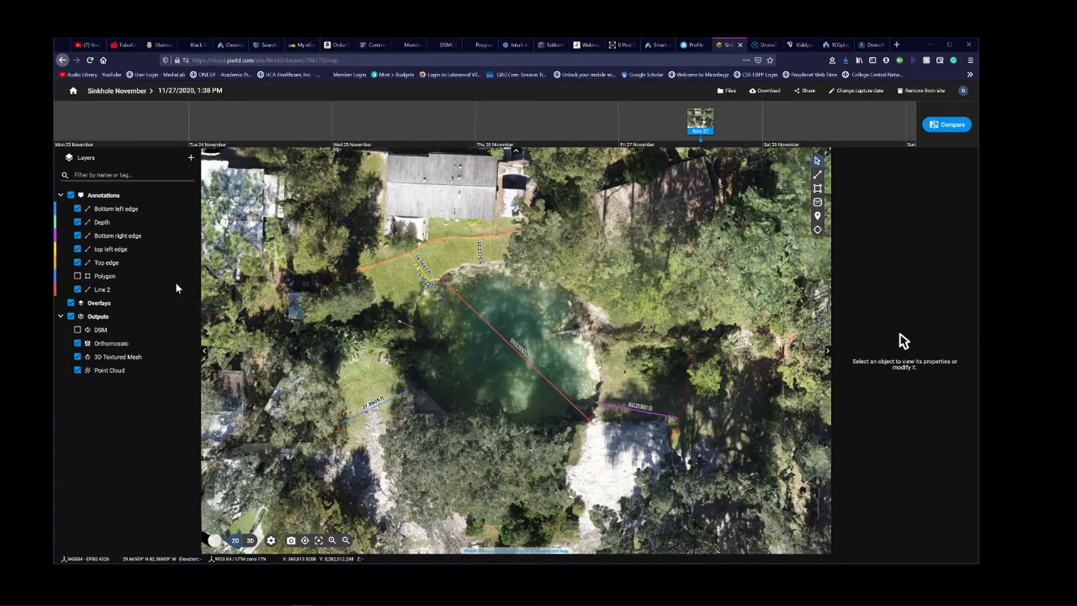
{"action": "mouse_move", "coordinate": [177, 276]}
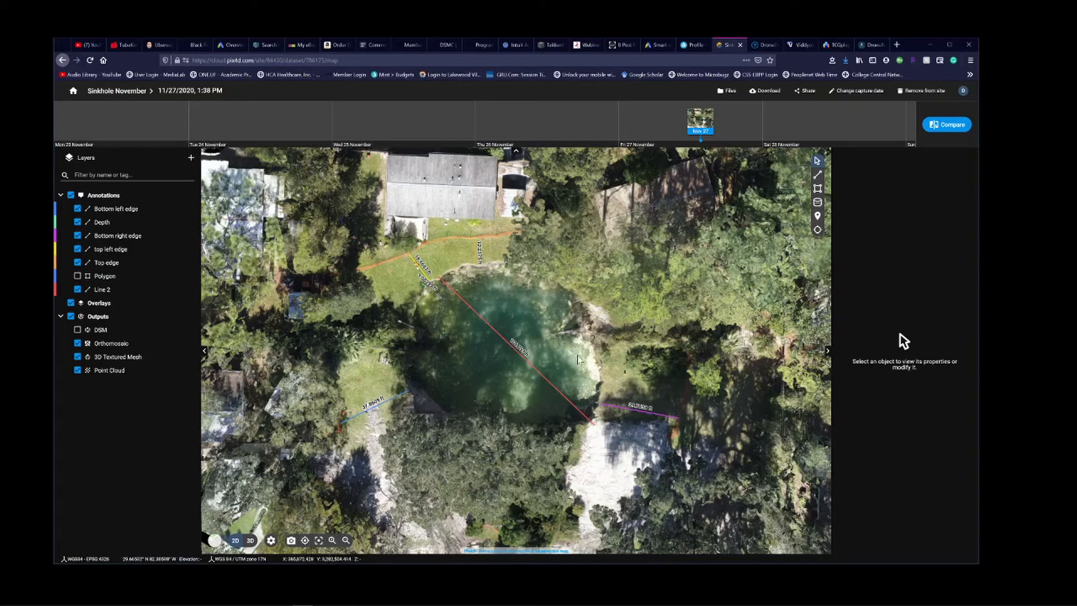
{"action": "mouse_move", "coordinate": [582, 307]}
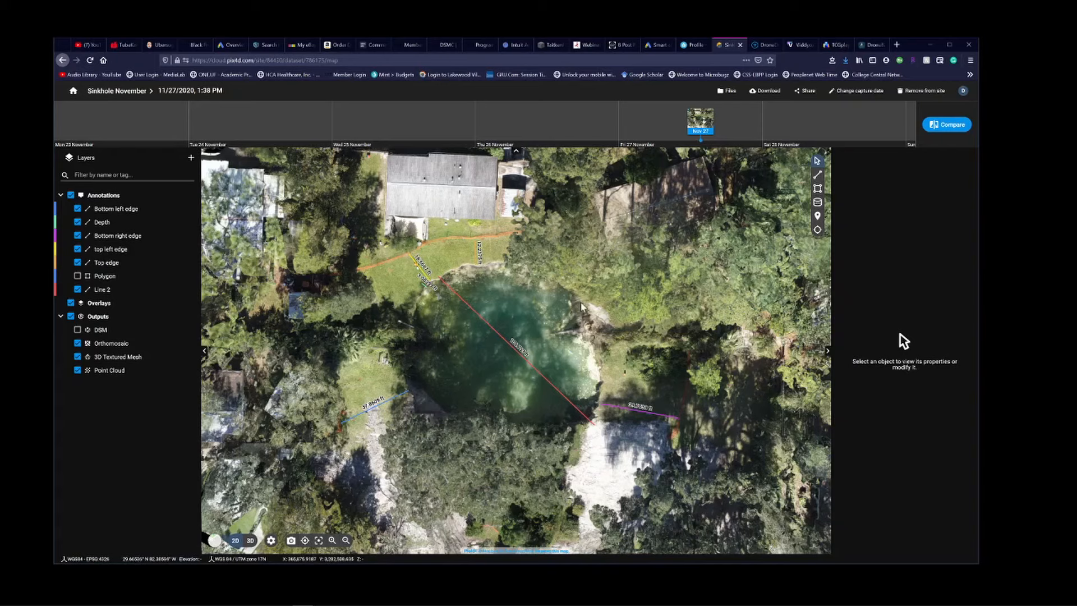
{"action": "mouse_move", "coordinate": [642, 353]}
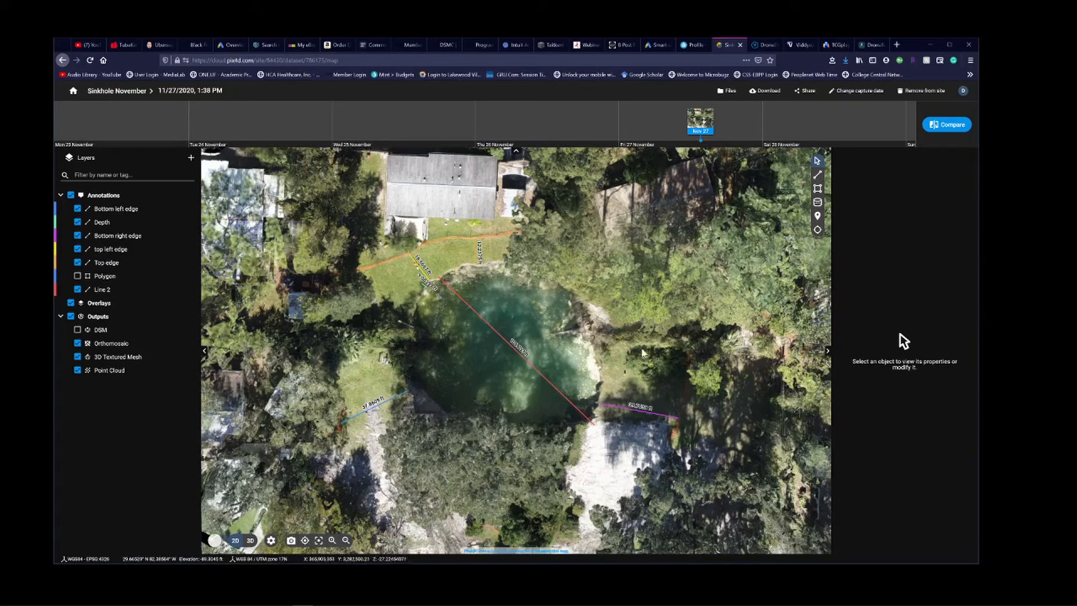
{"action": "mouse_move", "coordinate": [561, 376]}
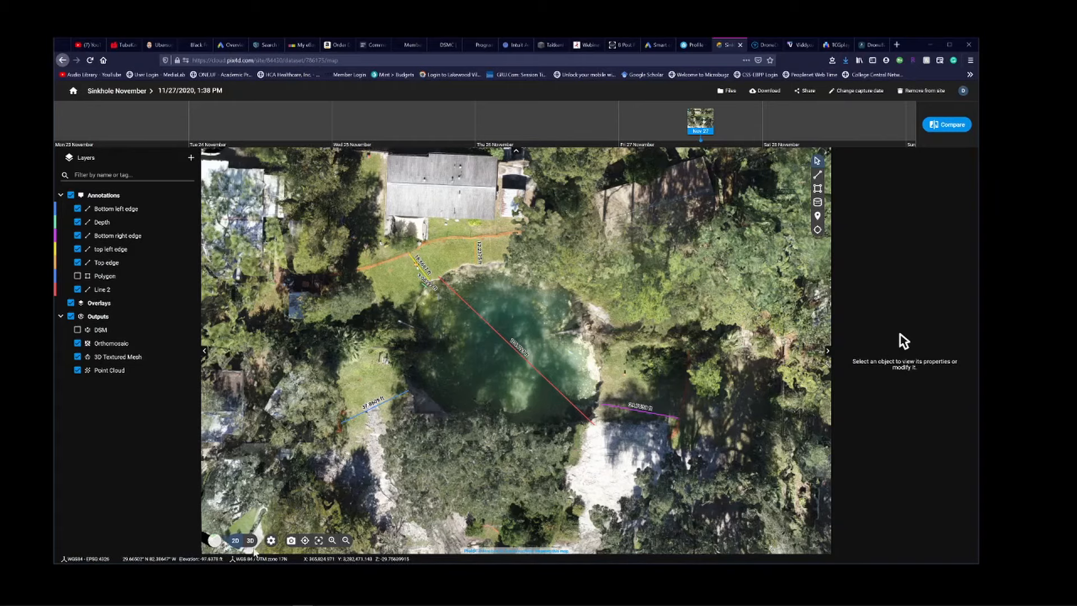
- Switch the Nov 27 map to 3D and show the area polygon again
{"action": "left_click", "coordinate": [250, 541]}
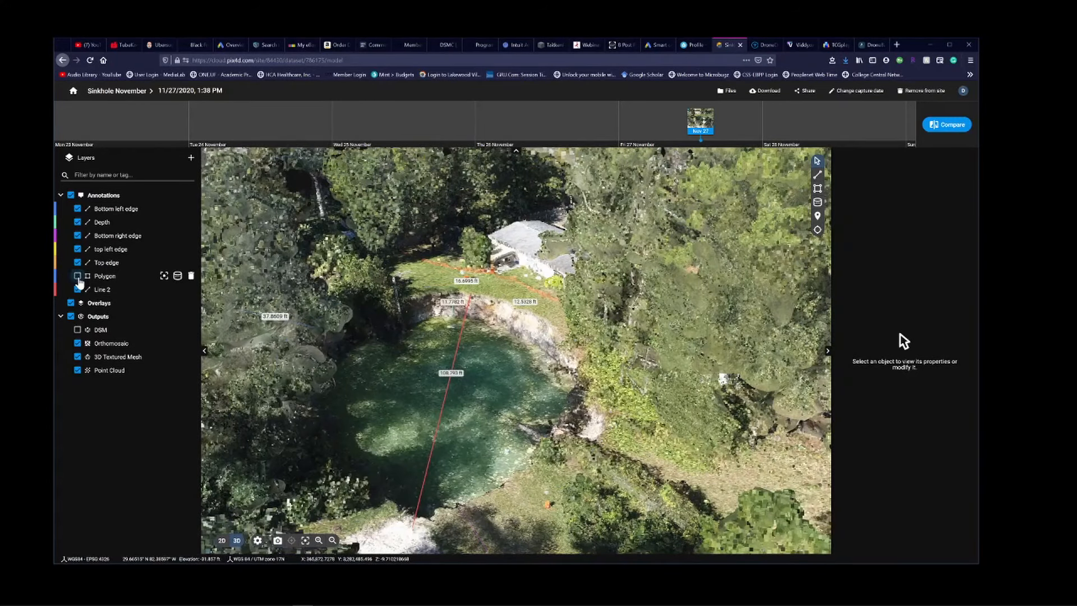
{"action": "left_click", "coordinate": [77, 276]}
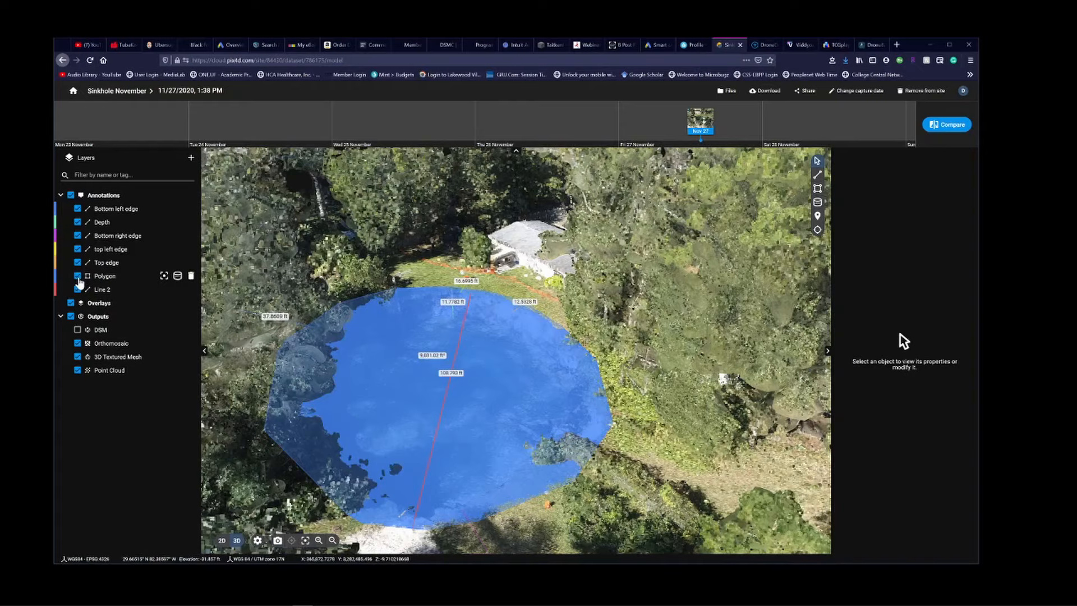